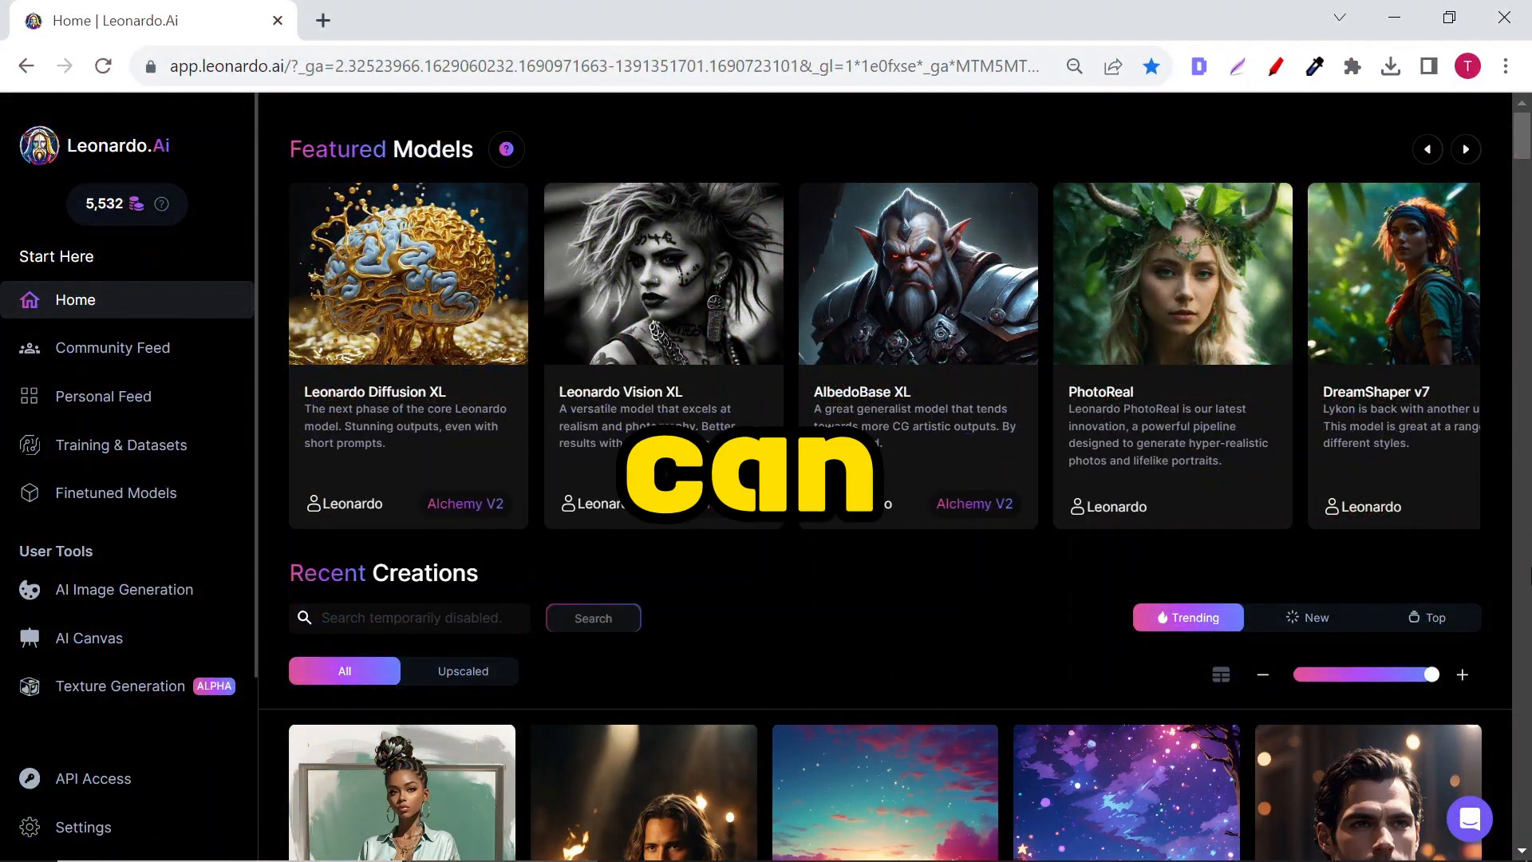
# - Switch from the Leonardo.Ai browser tab to the Canva design tab
pyautogui.click(429, 21)
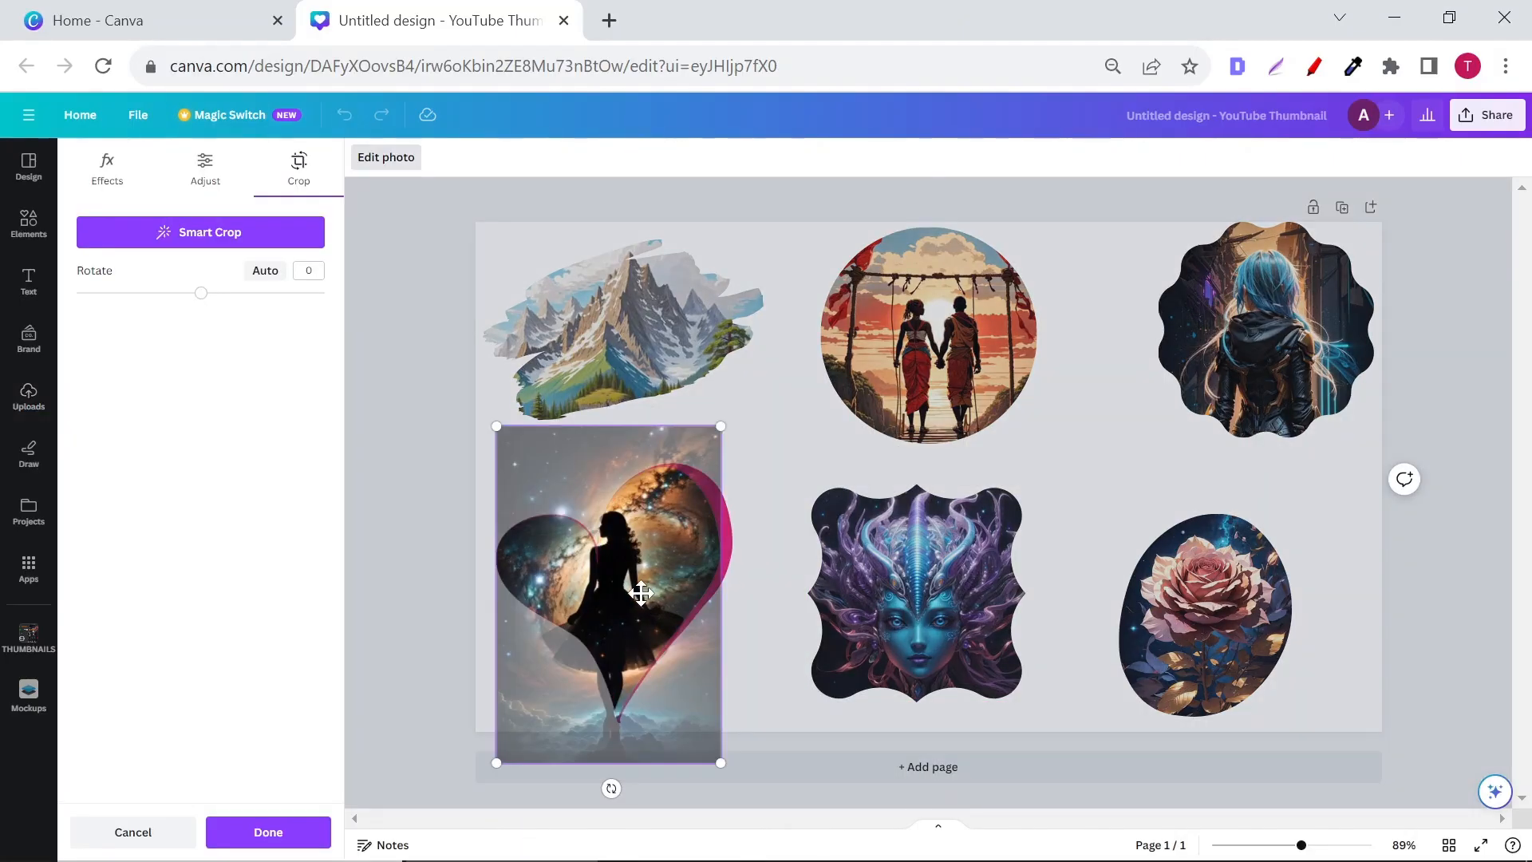
# - Reposition the silhouette picture inside the heart frame and confirm the crop
pyautogui.moveTo(640, 594); pyautogui.dragTo(651, 636)
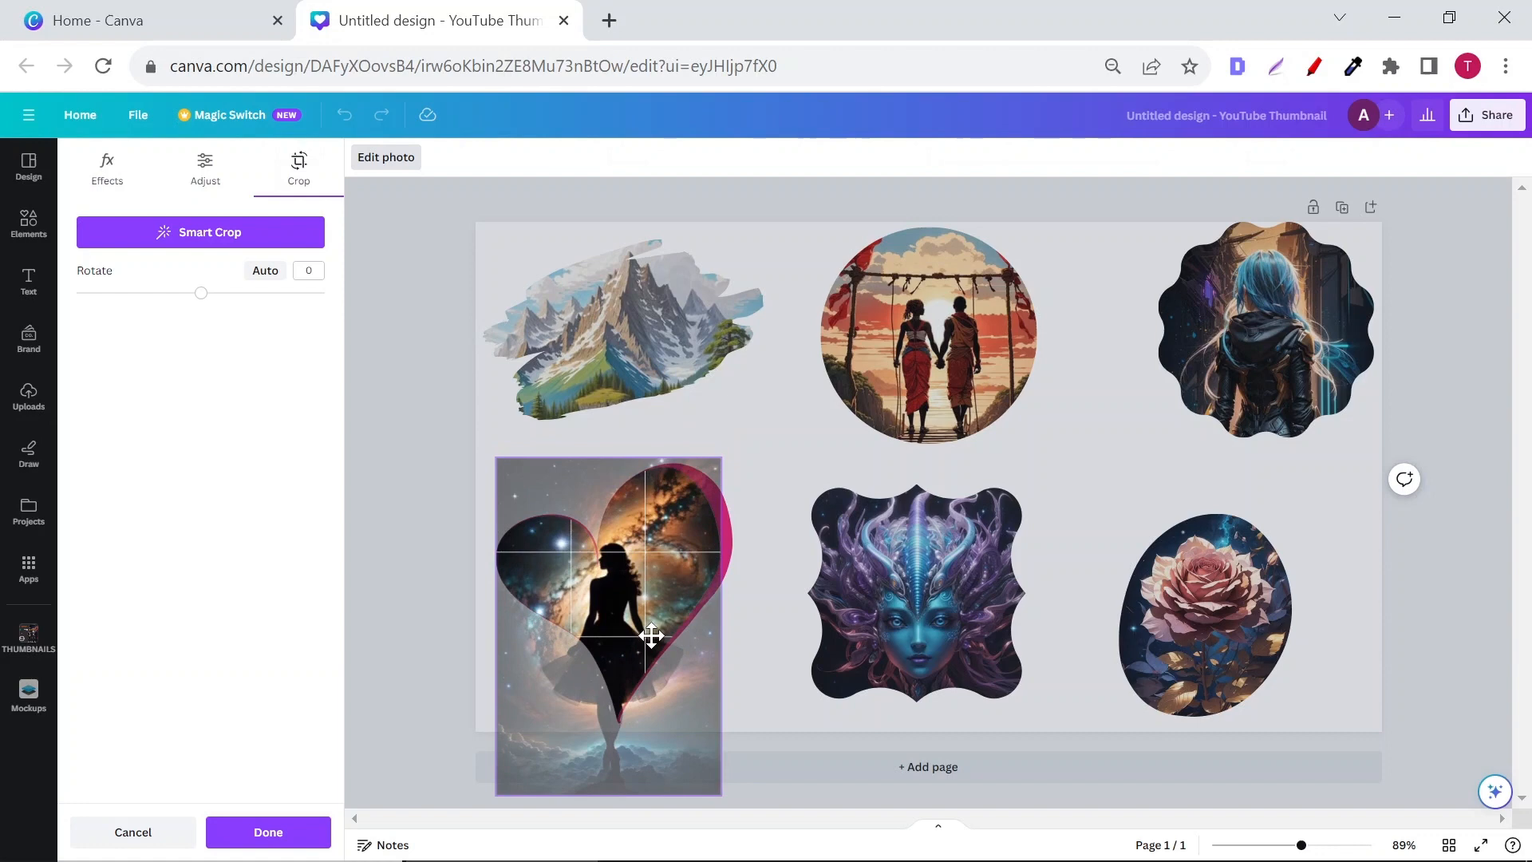
pyautogui.click(268, 833)
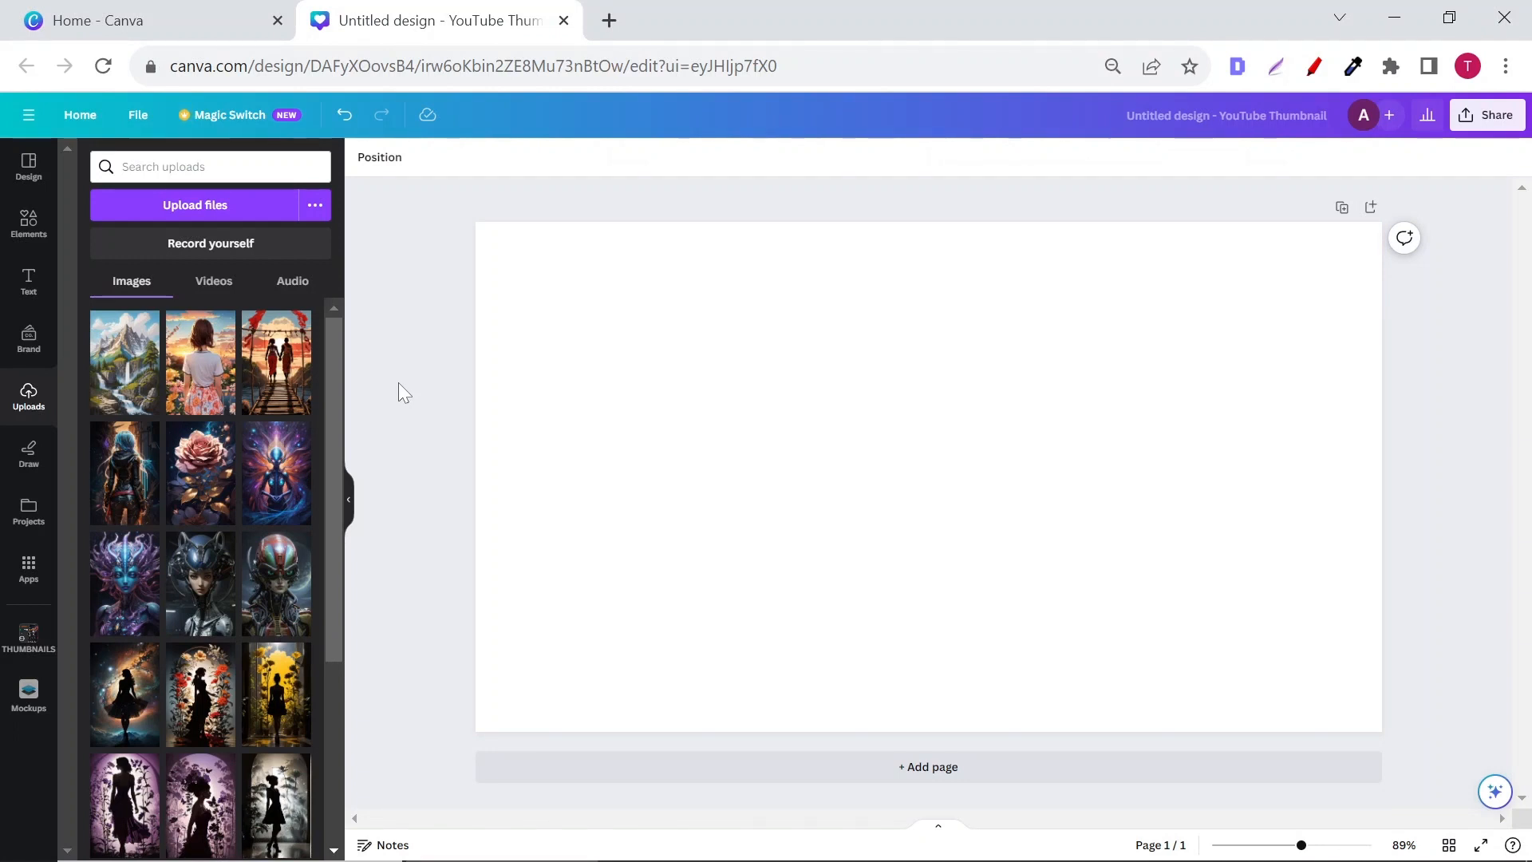
# - Search the Elements library for "frame" and show only the Frames results
pyautogui.click(29, 223)
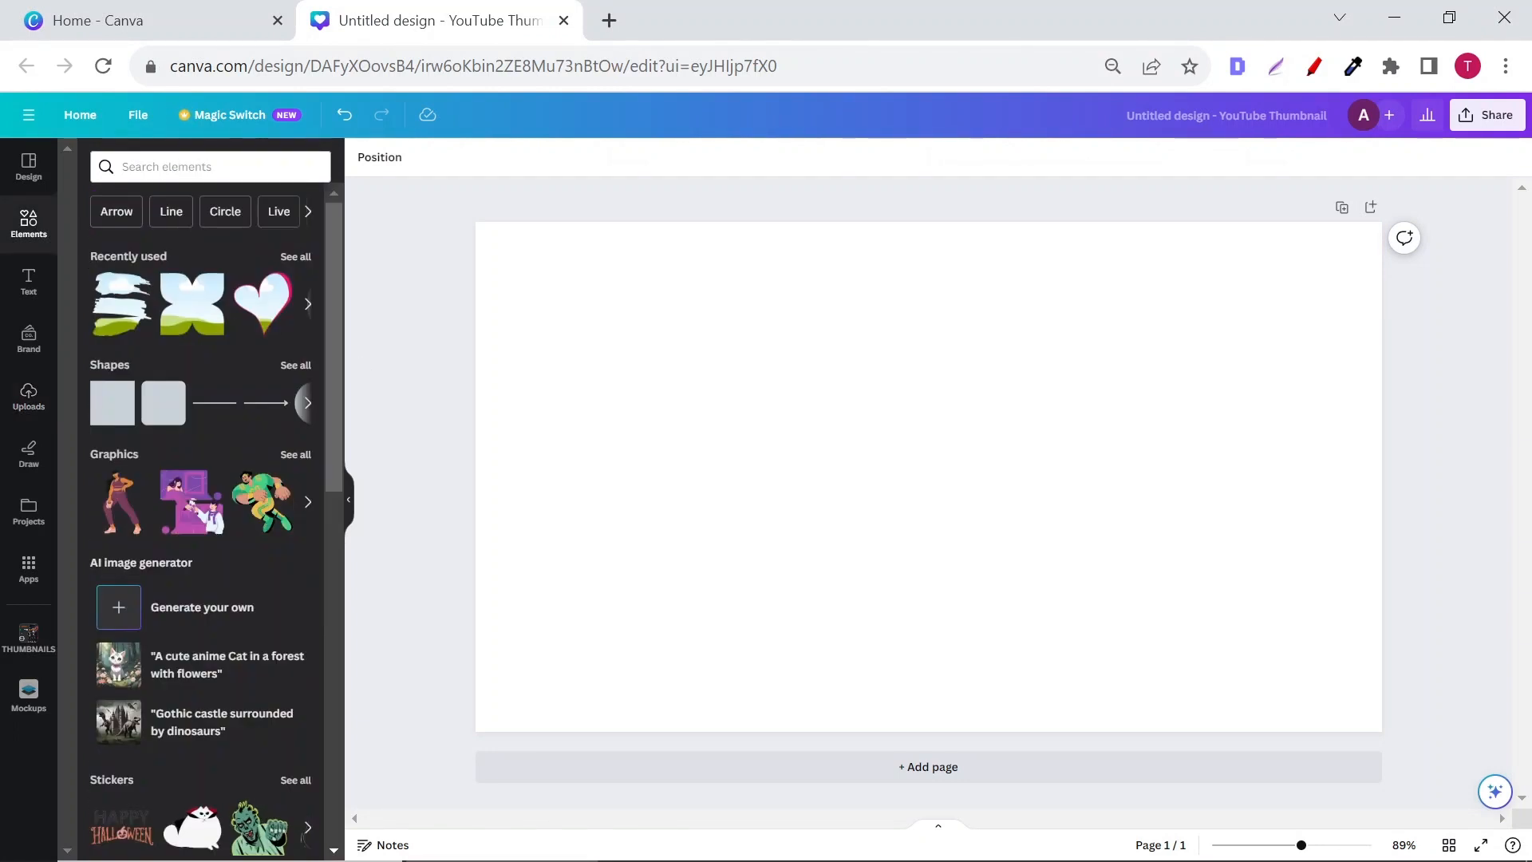
pyautogui.write('frame')
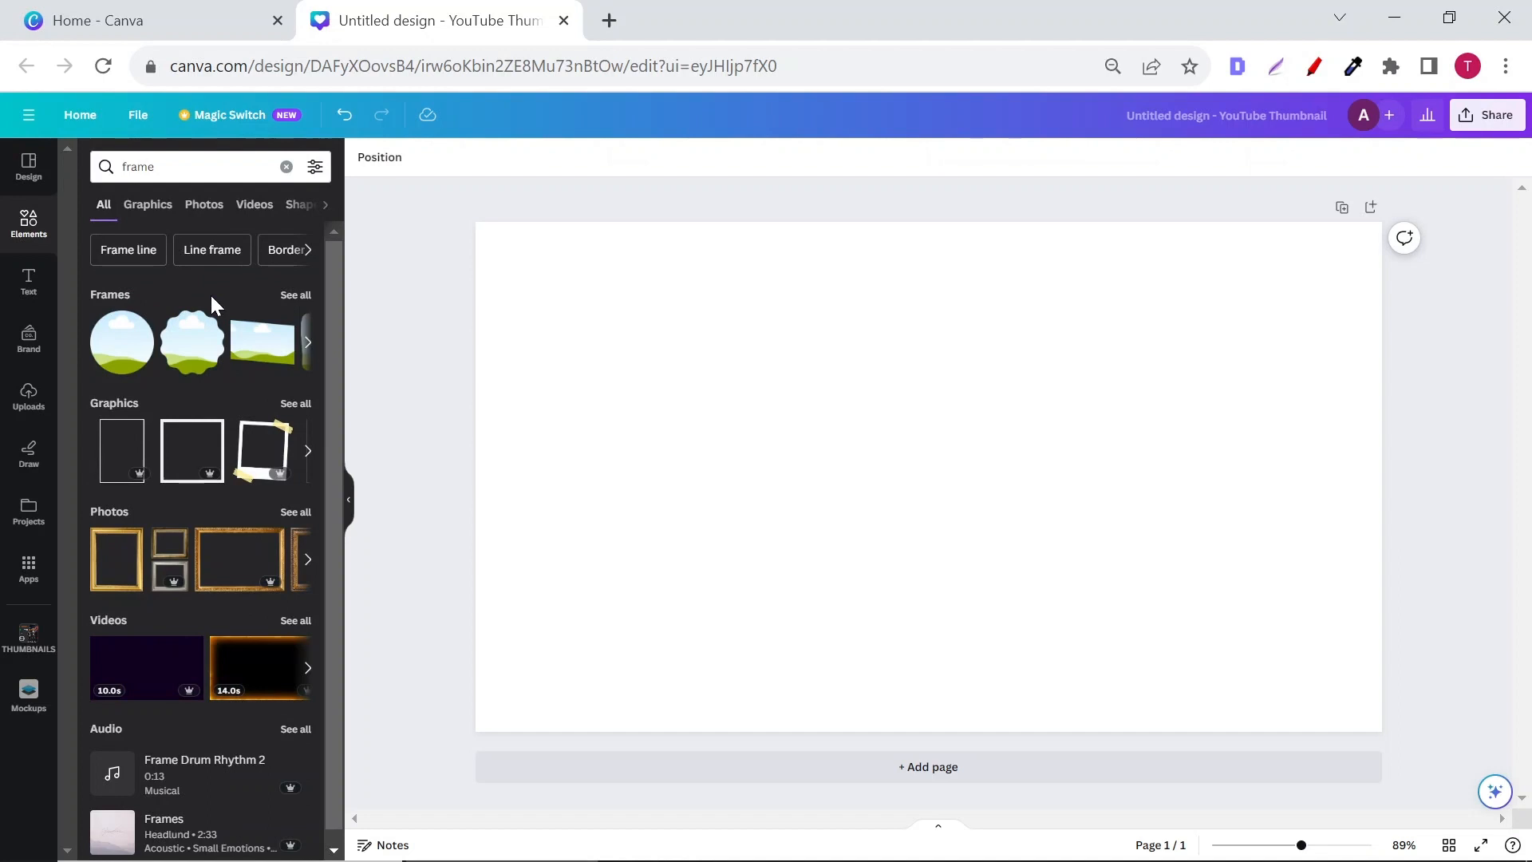
pyautogui.click(295, 293)
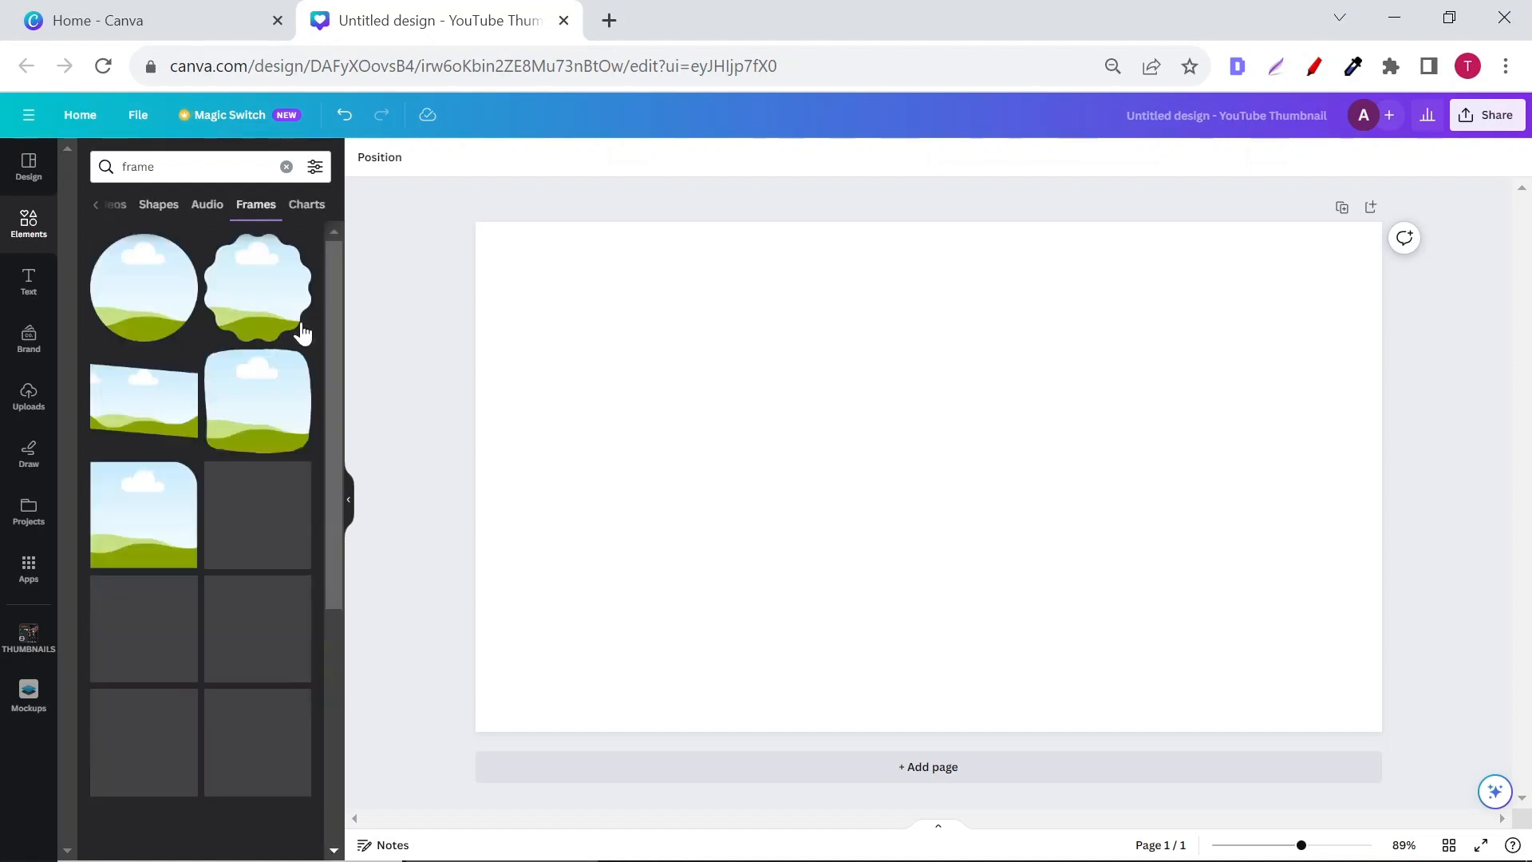
pyautogui.scroll(-3)
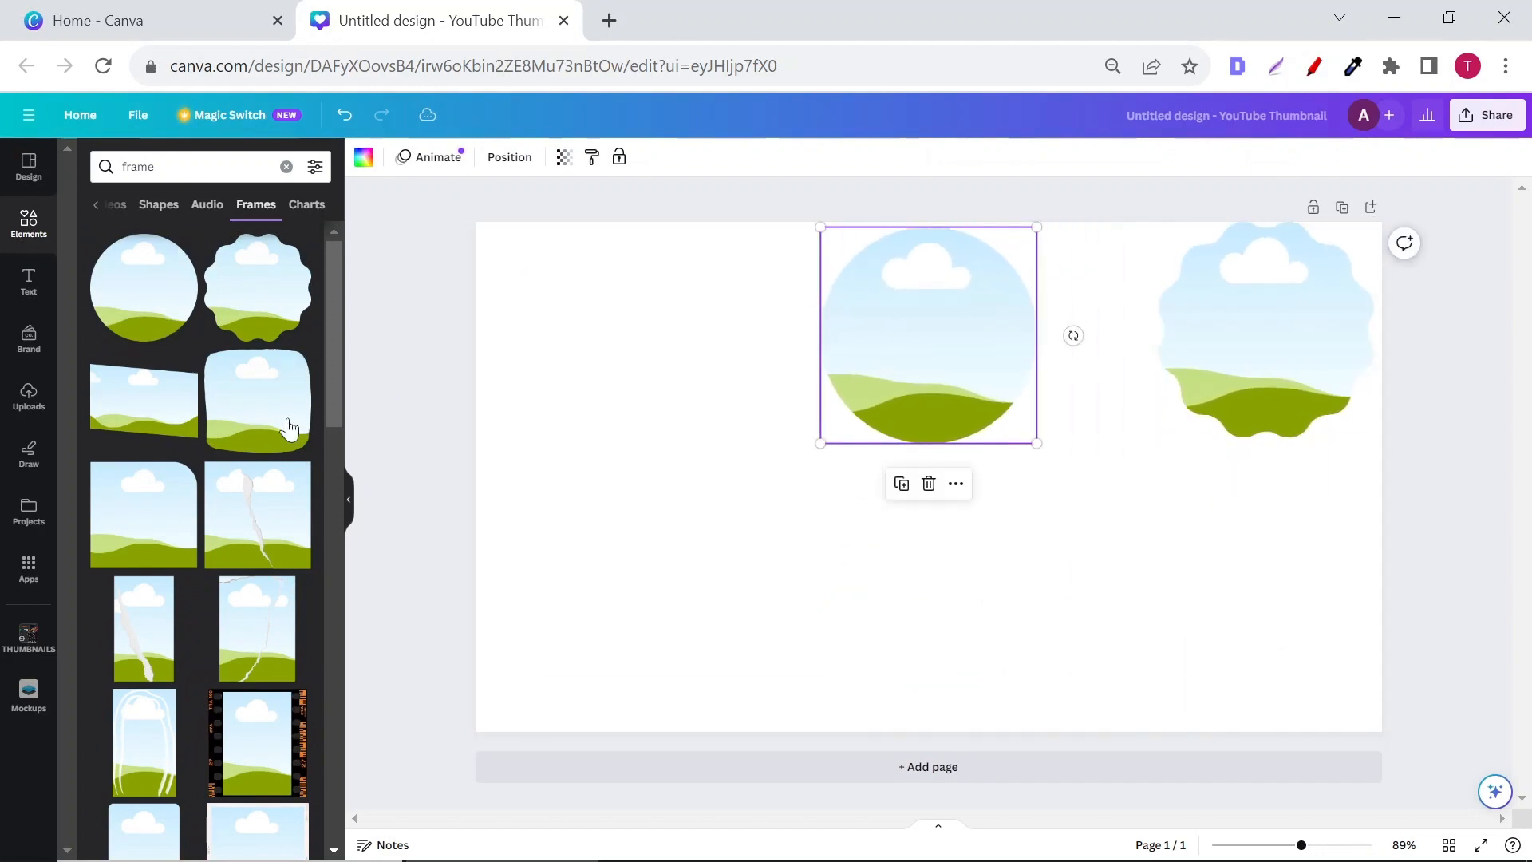
# - Scroll through the frame results while arranging the six frames in two rows
pyautogui.scroll(-3)
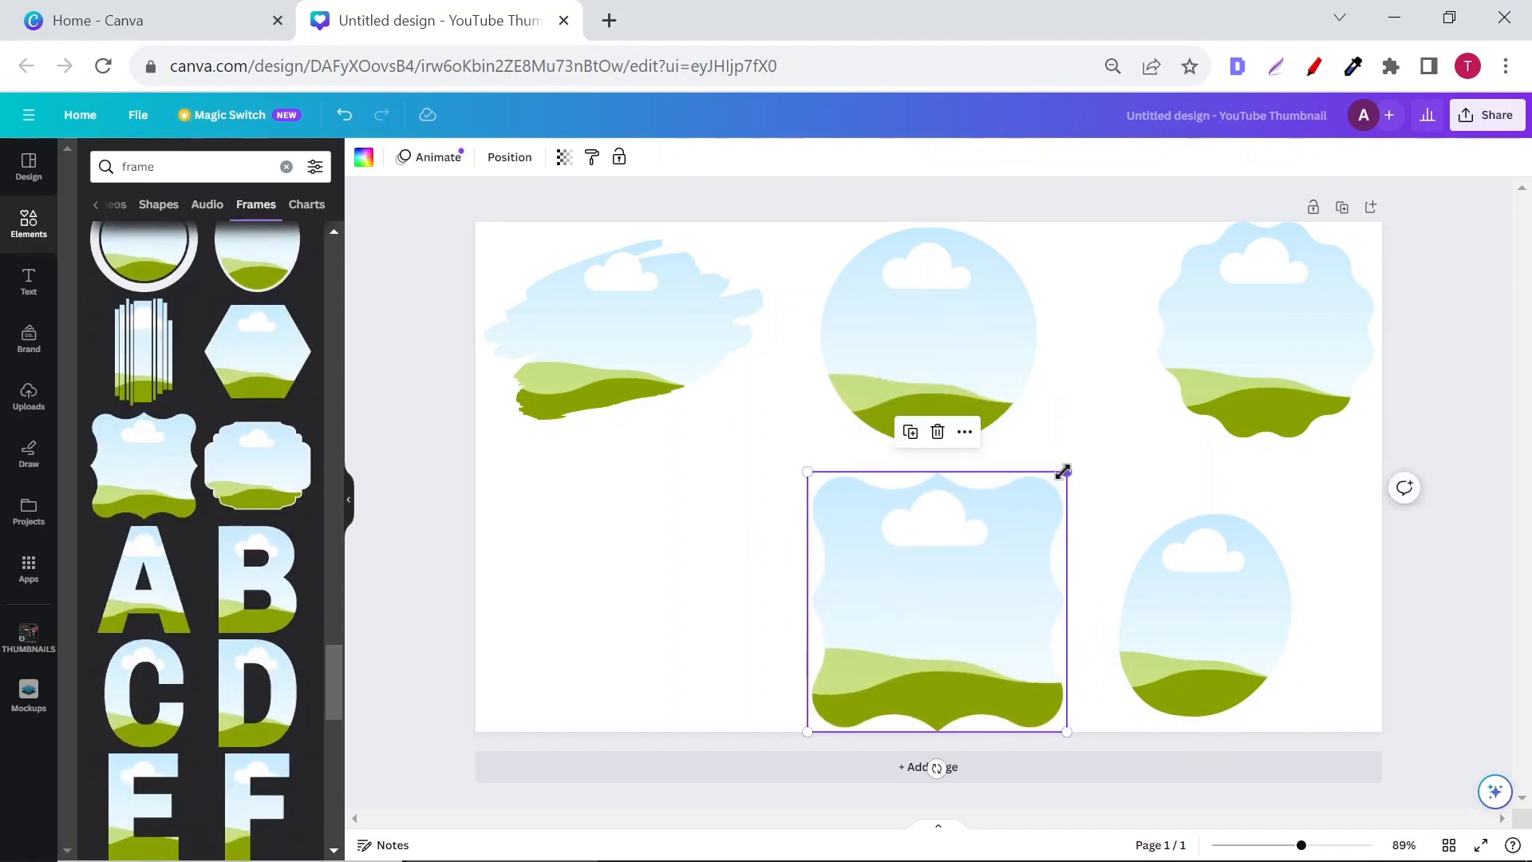
pyautogui.scroll(-3)
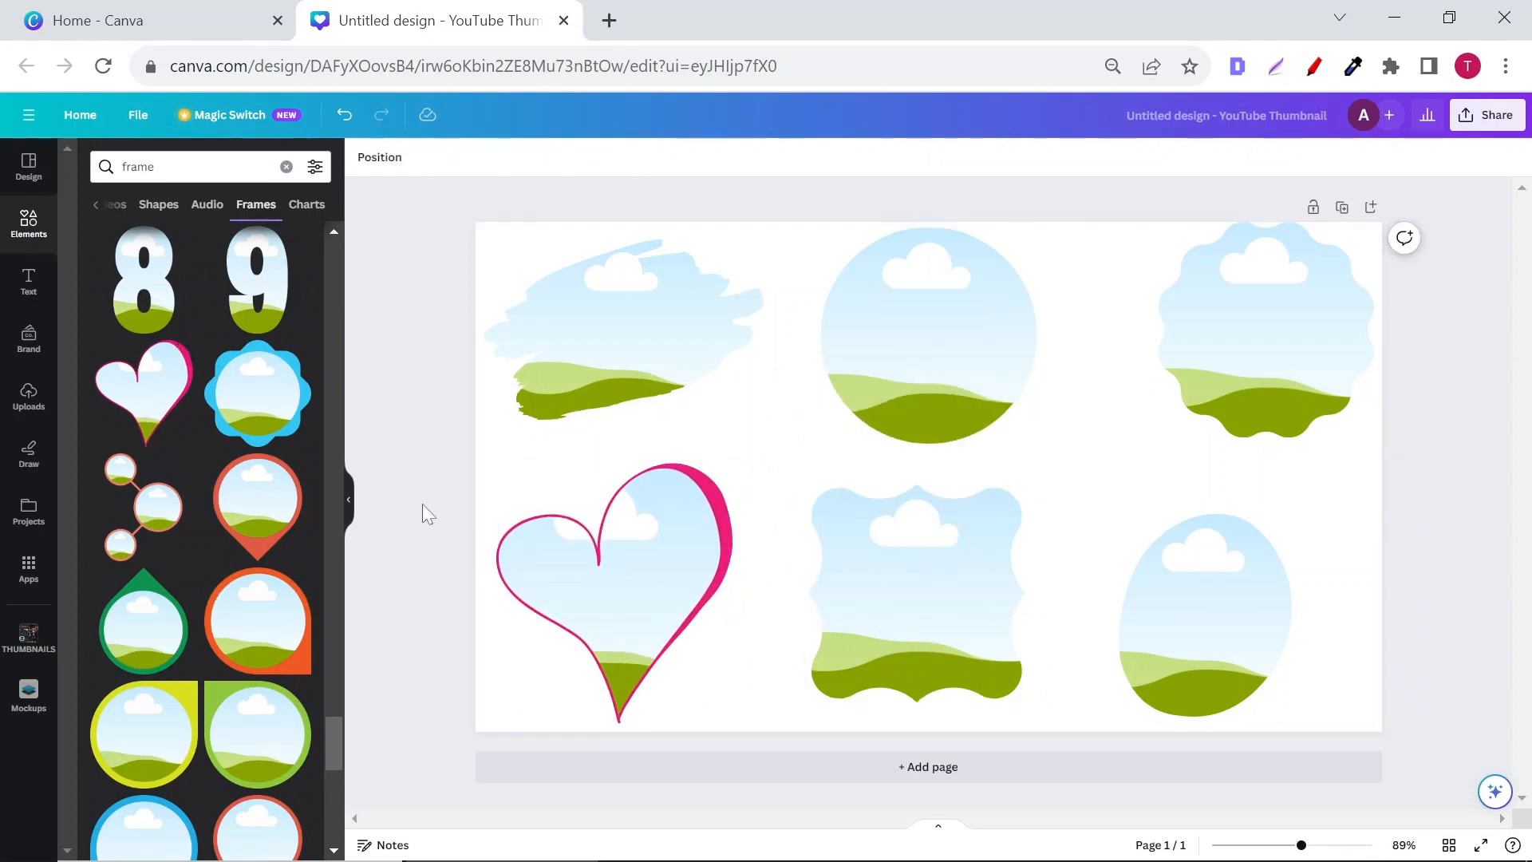
# - Place the couple-on-bridge art in the circle frame, adjust it, and put the mountain art in the brush-stroke frame
pyautogui.click(29, 396)
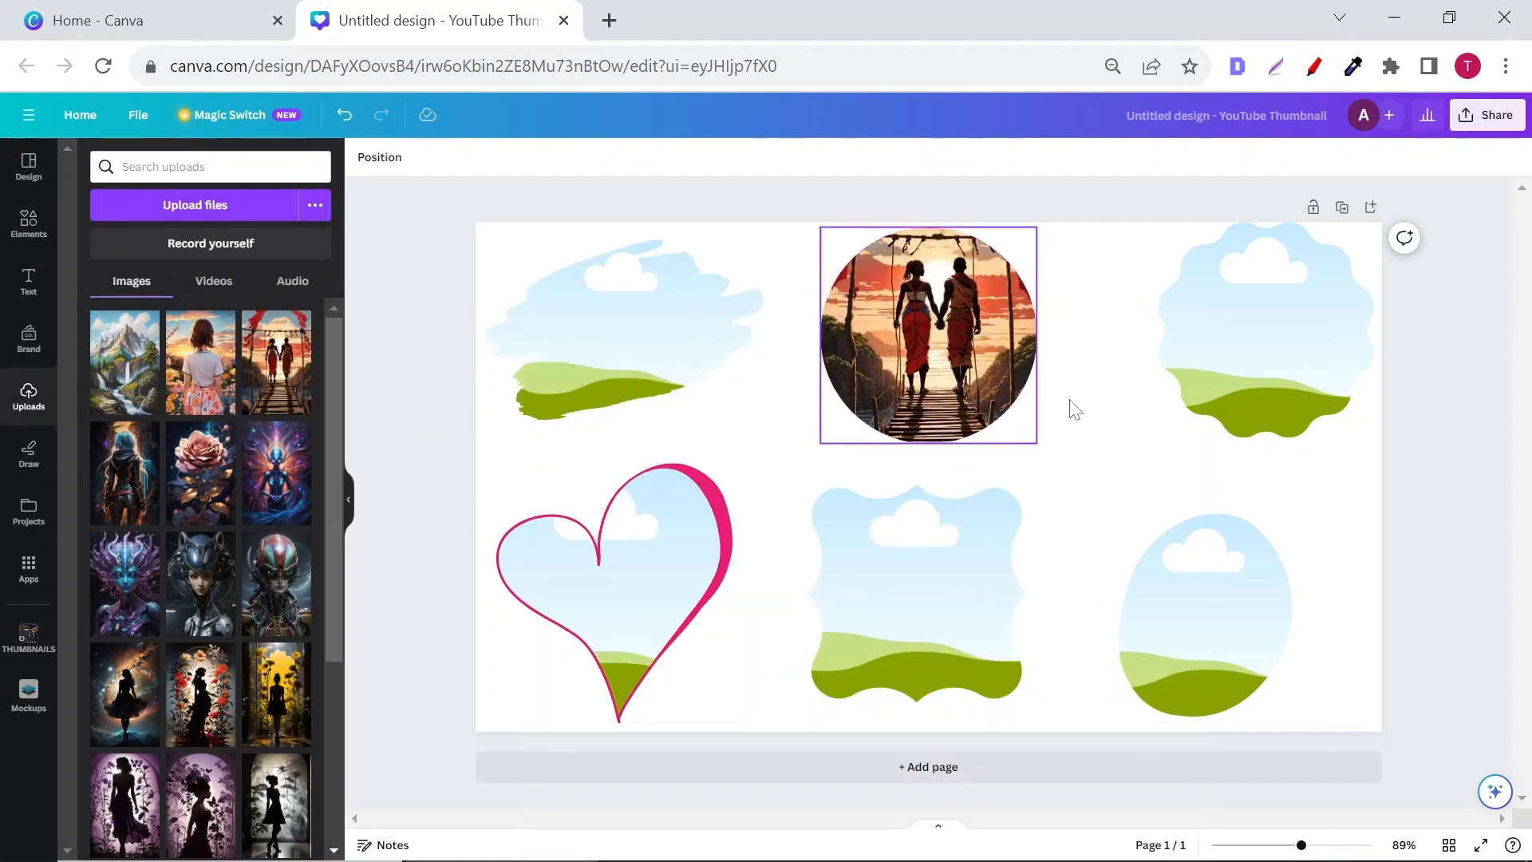
pyautogui.doubleClick(929, 335)
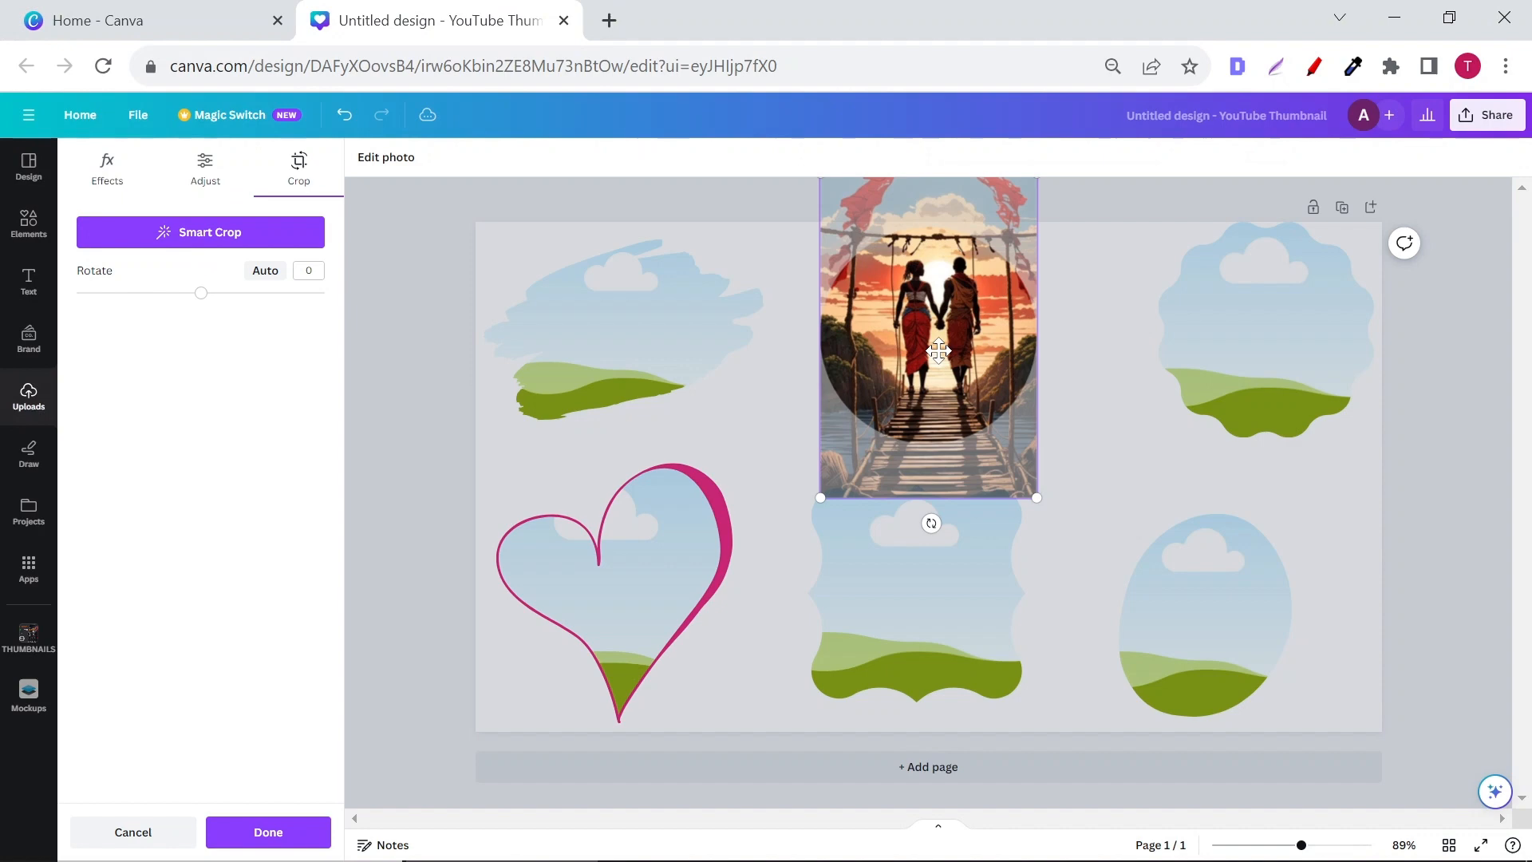
pyautogui.moveTo(937, 349); pyautogui.dragTo(929, 391)
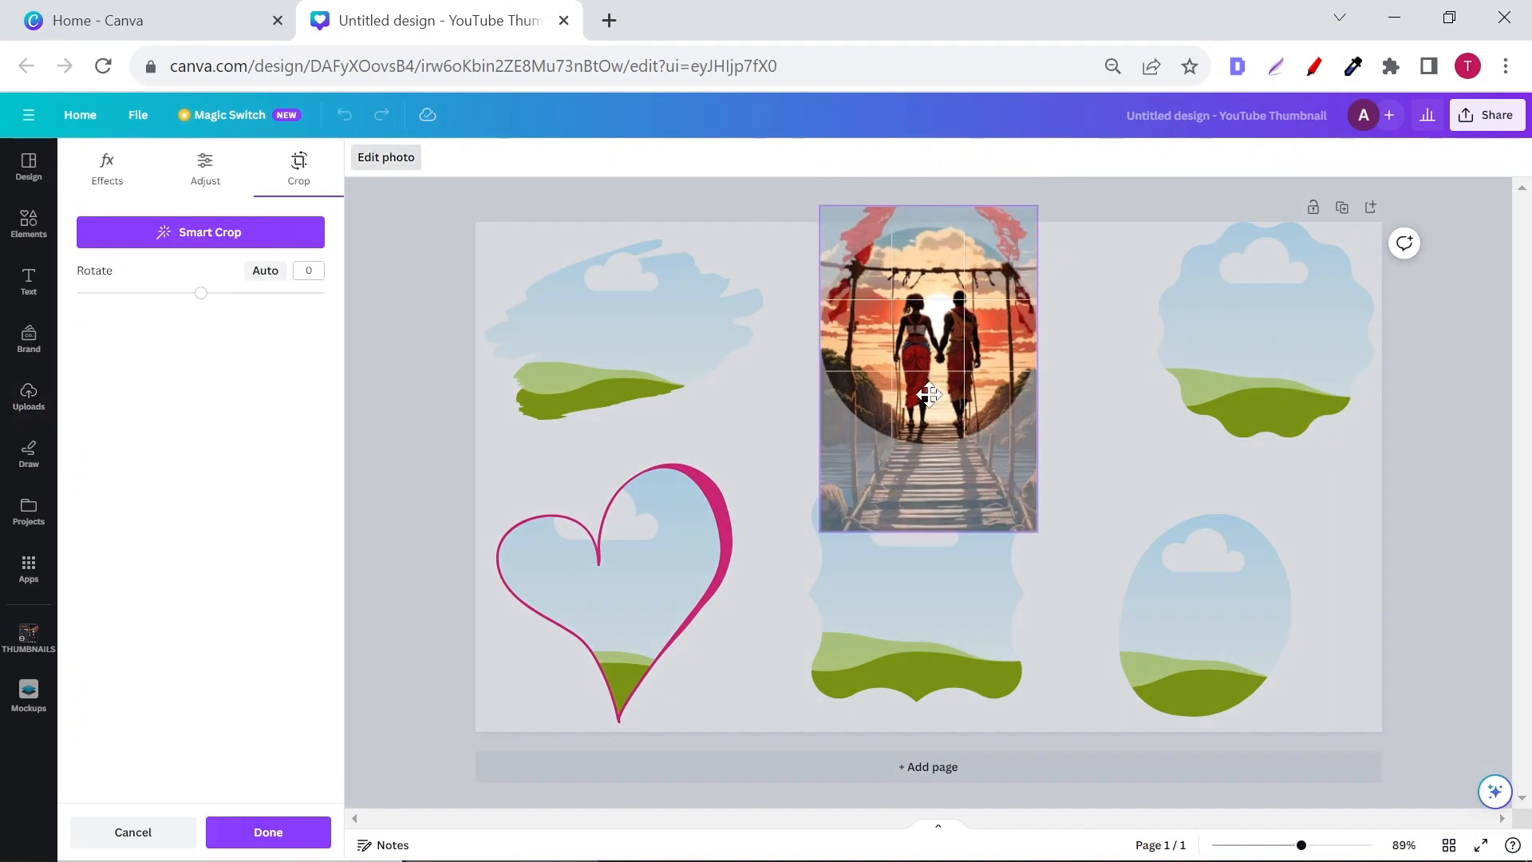
pyautogui.click(268, 833)
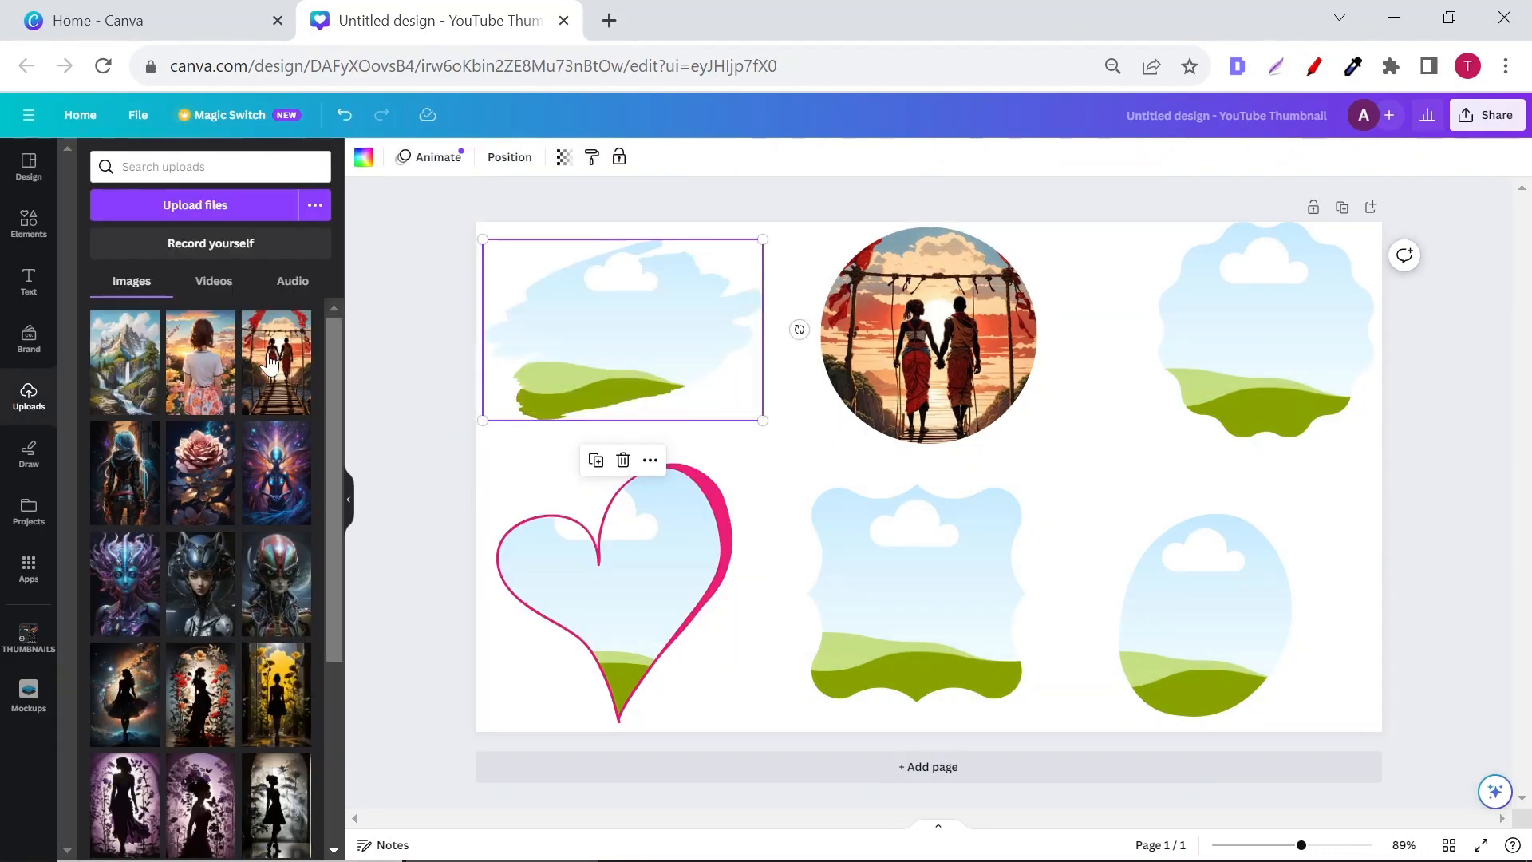
pyautogui.click(123, 362)
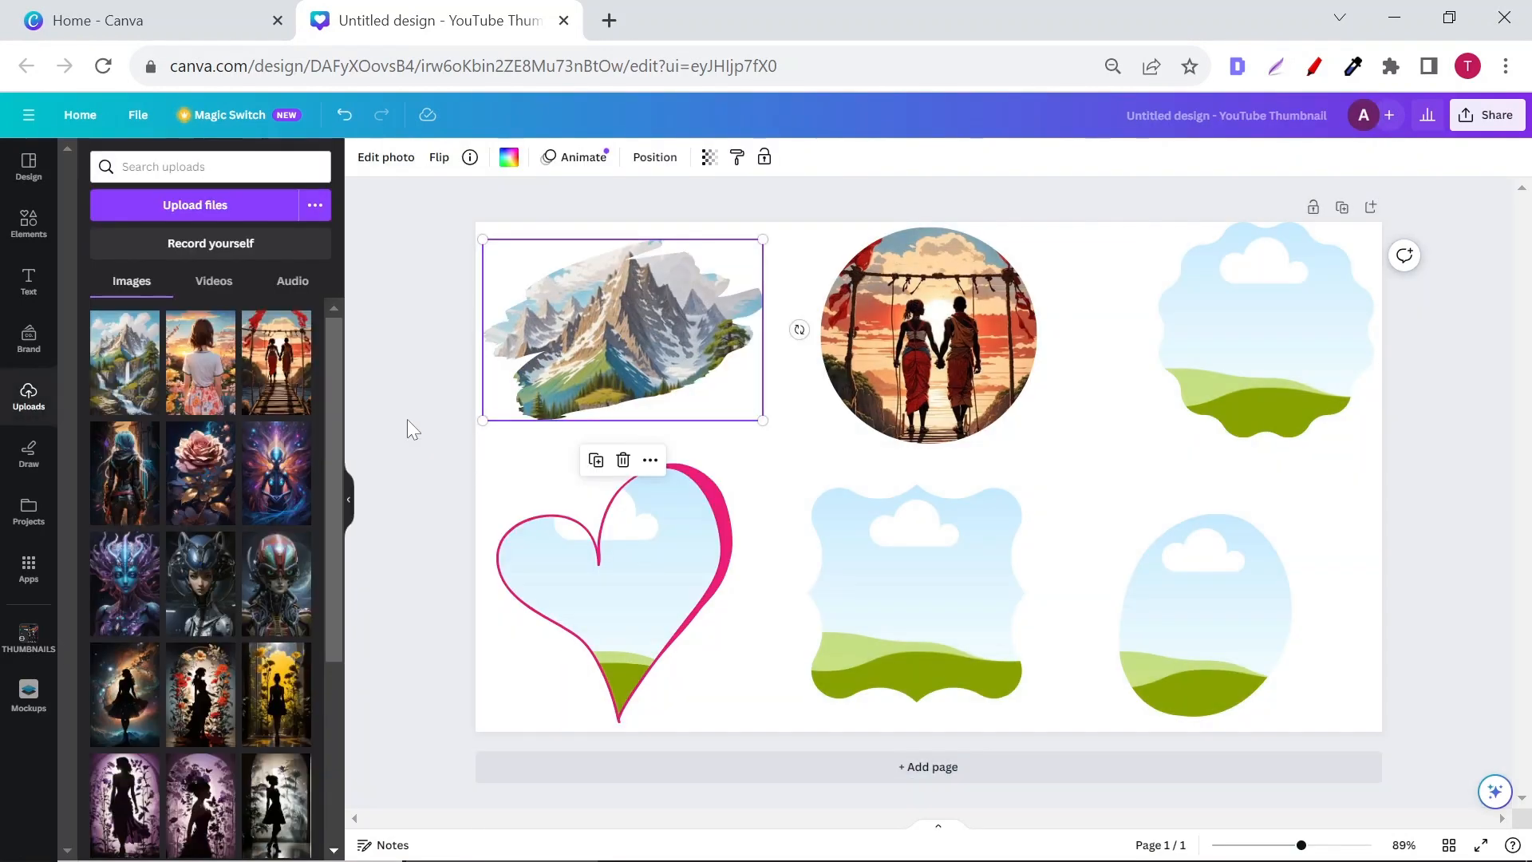